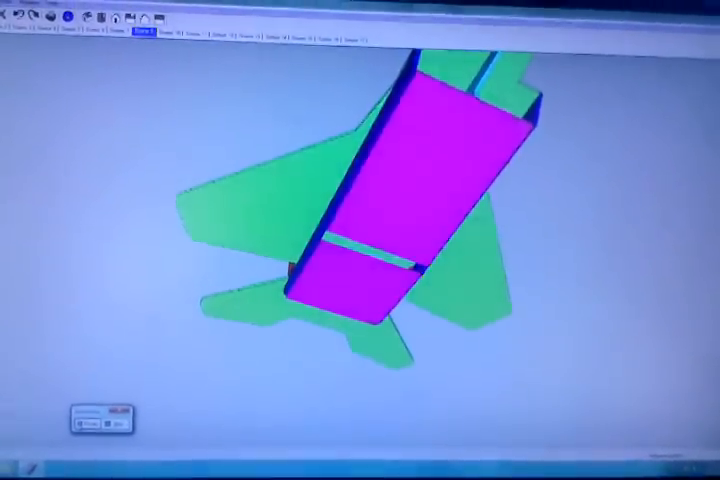
Step: Orbit the camera around the jet to view the magenta fuselage and green wings from another angle
left_click_drag(400, 200, 380, 230)
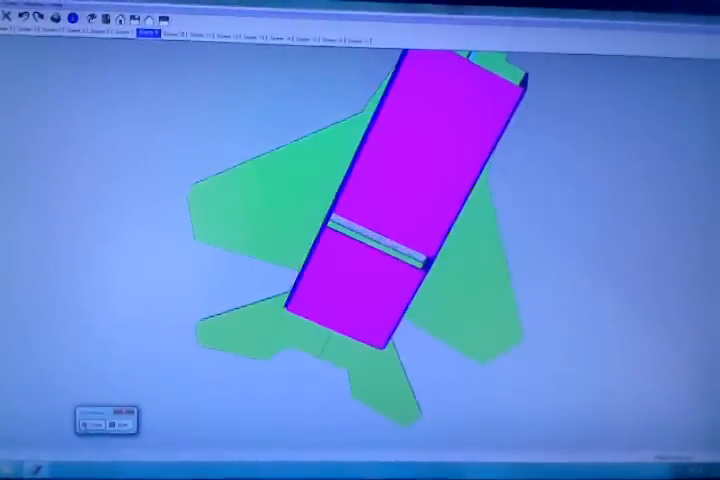